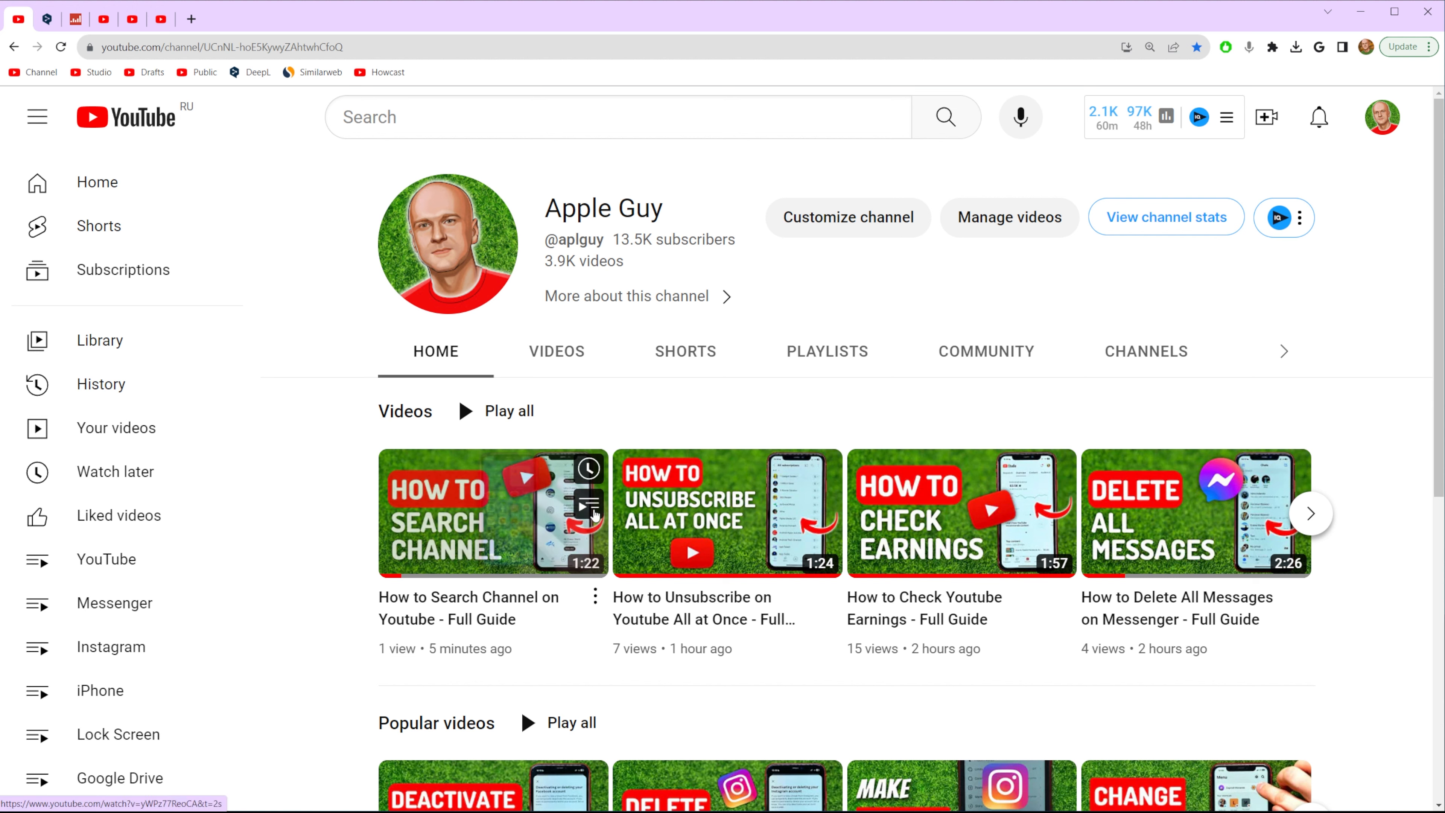
- Open the 'How to Search Channel on Youtube - Full Guide' video from the Apple Guy channel
click(493, 513)
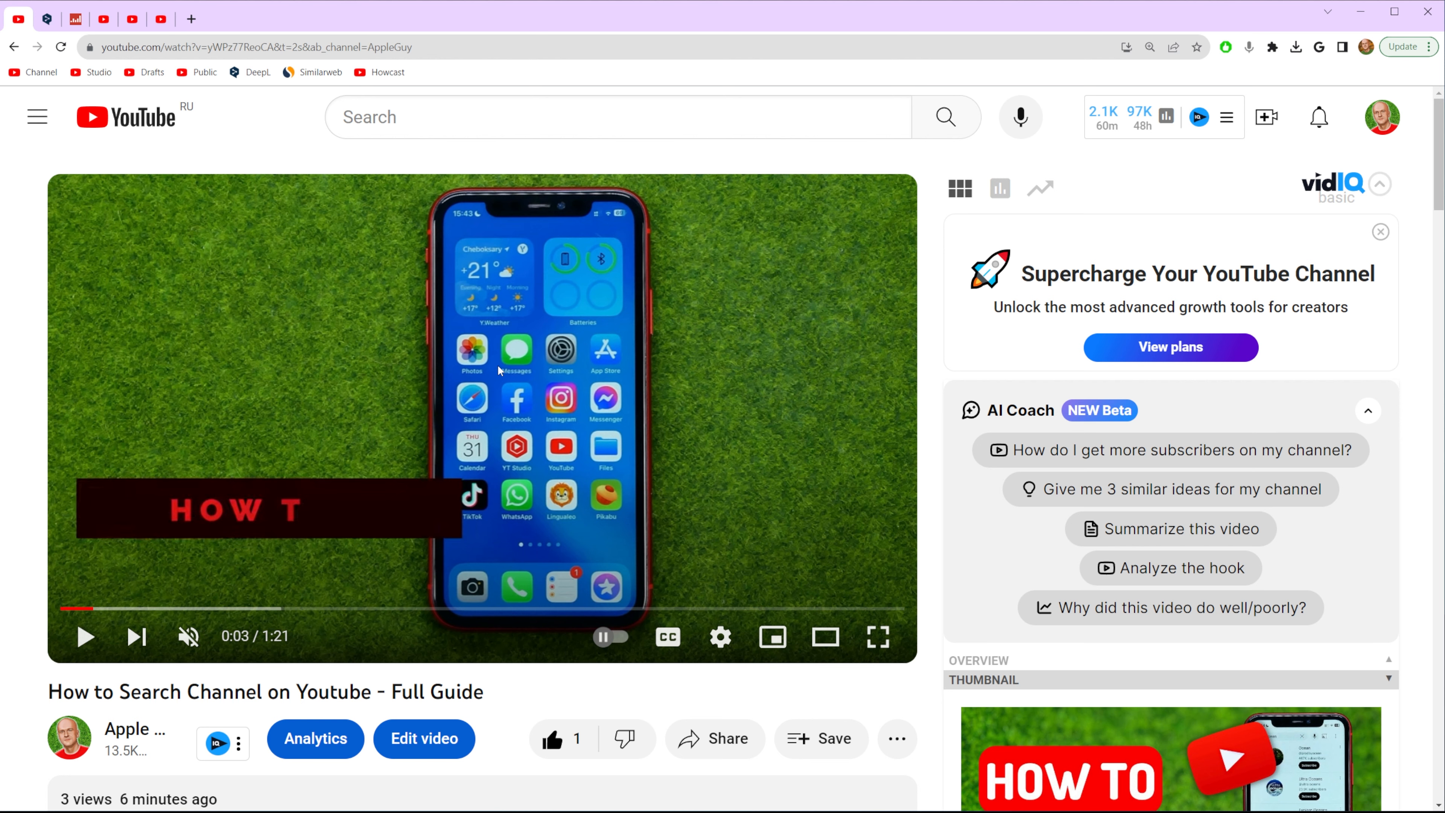
- Scroll the watch page down to the description and pinned comment
scroll(down, 3)
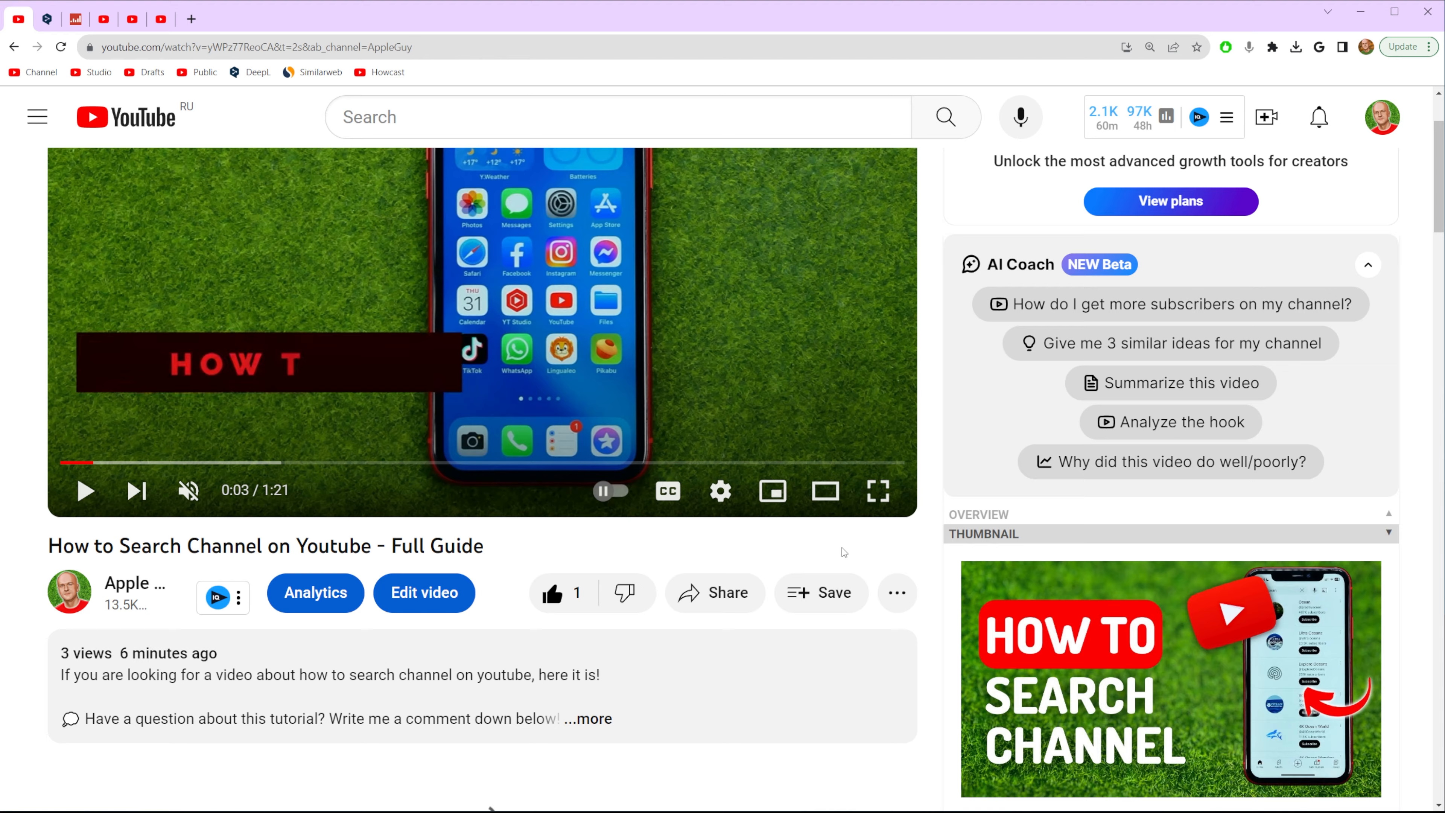
scroll(down, 3)
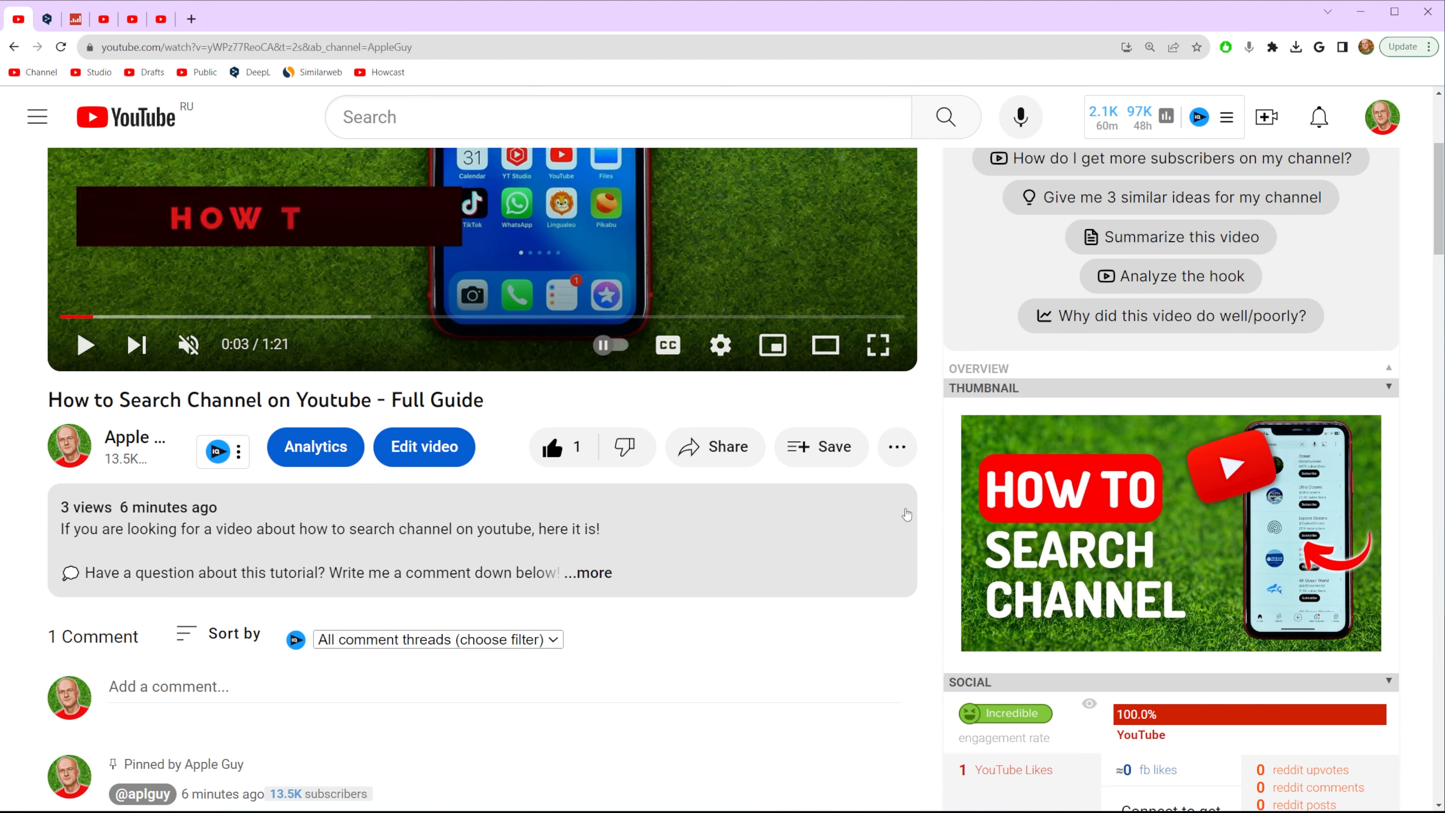
mouse_move(896, 447)
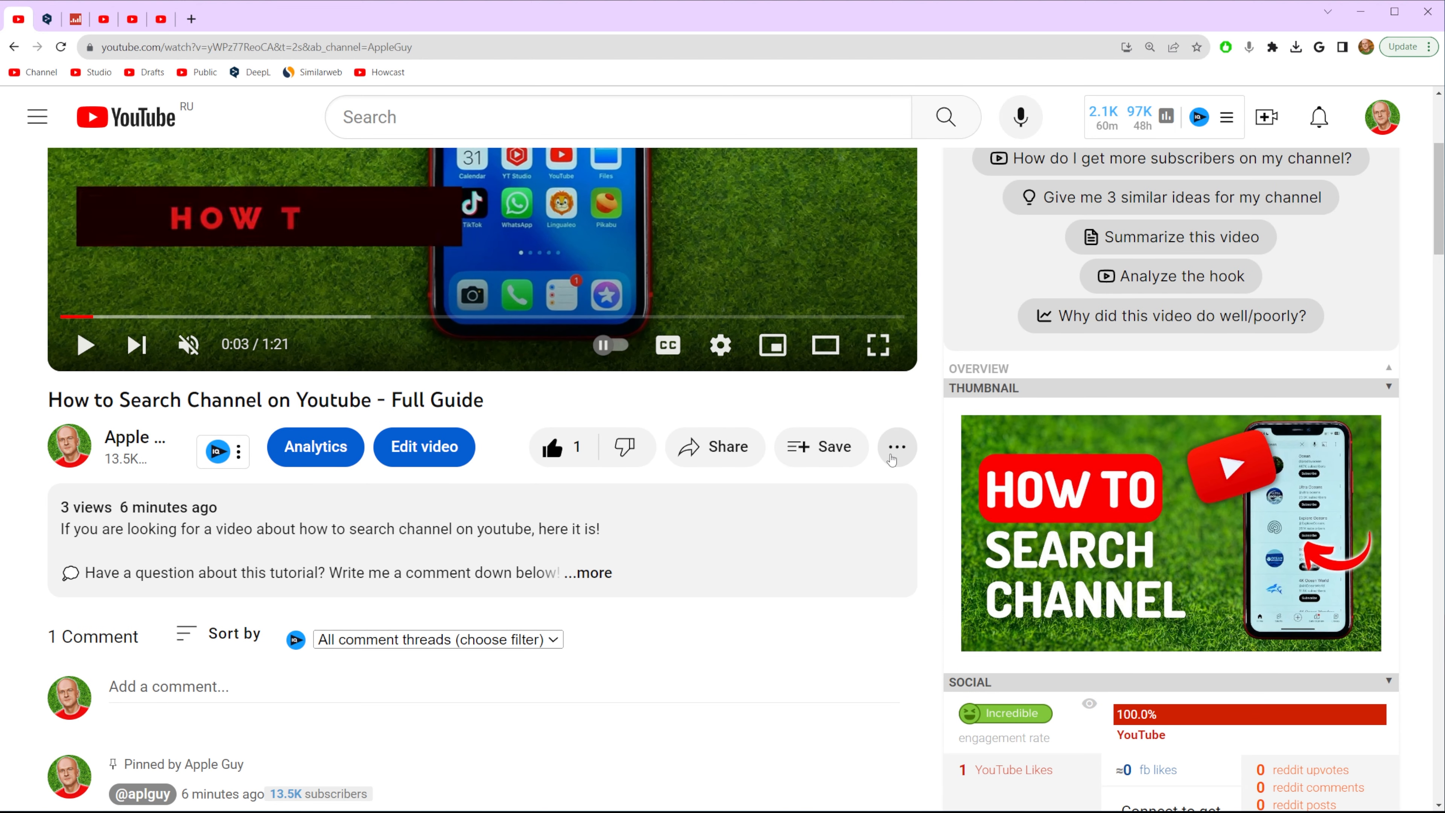
- Show the auto-generated English transcript beside the player via the video's more-options menu
click(896, 447)
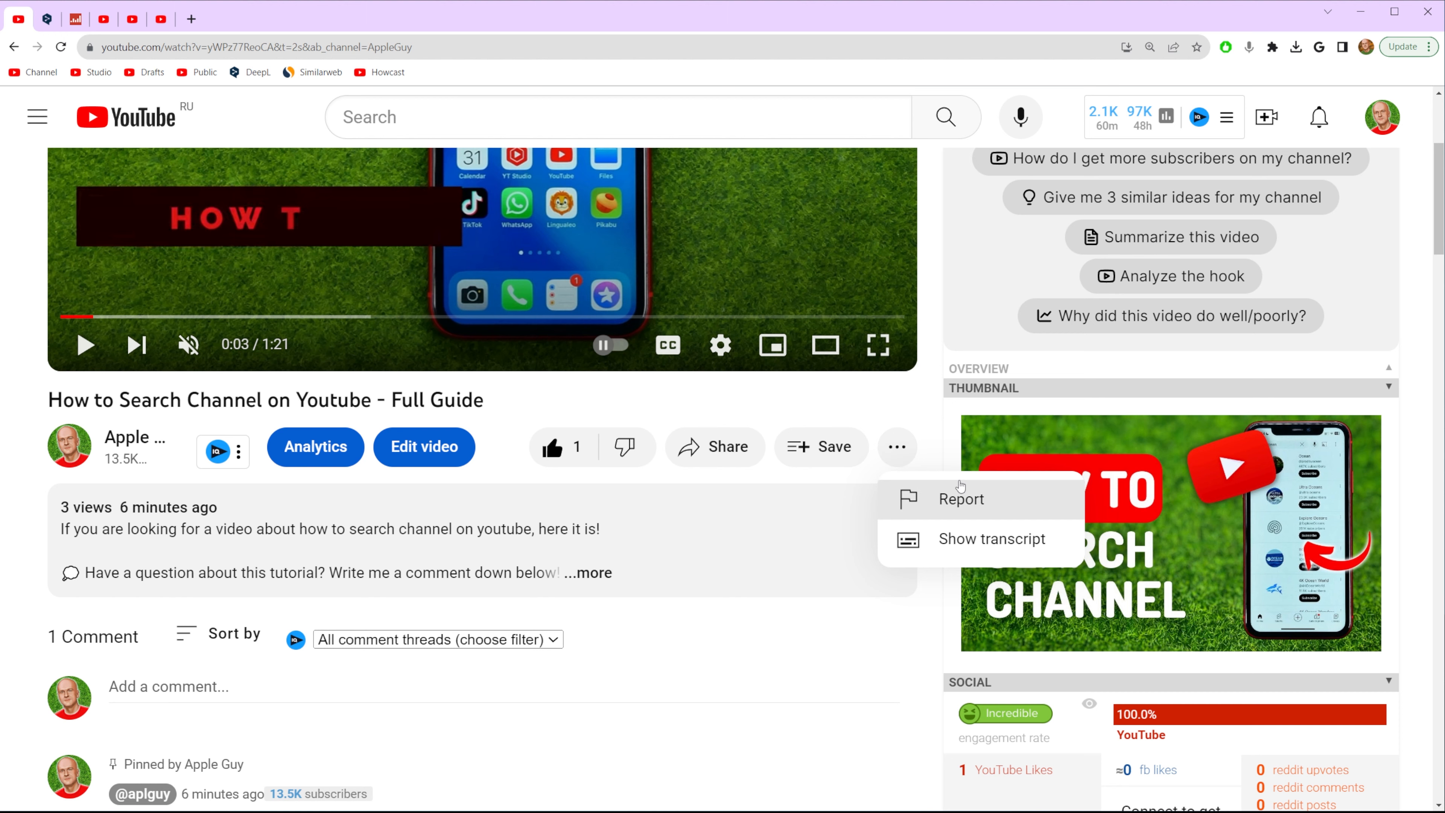
click(993, 539)
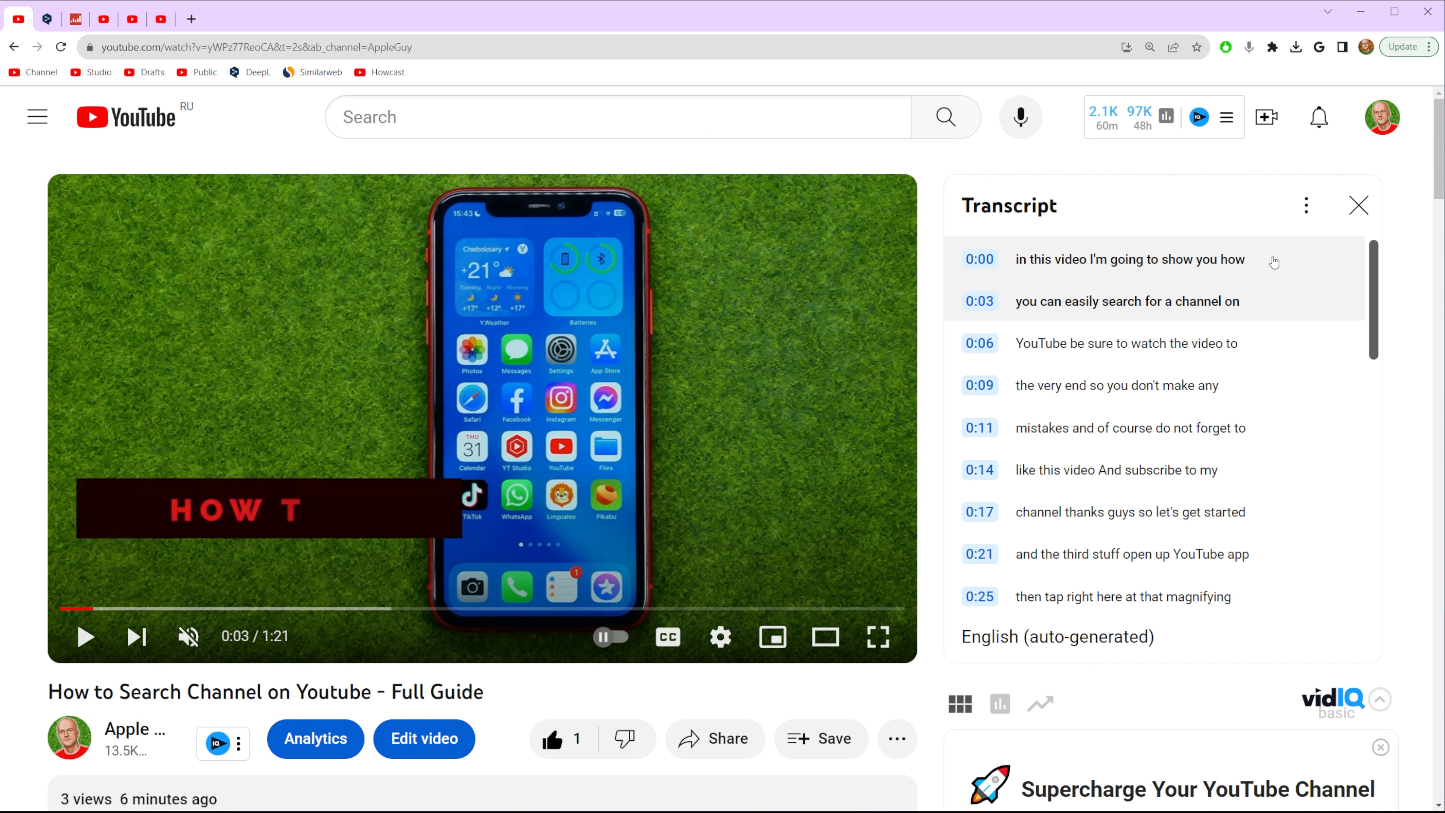
scroll(down, 3)
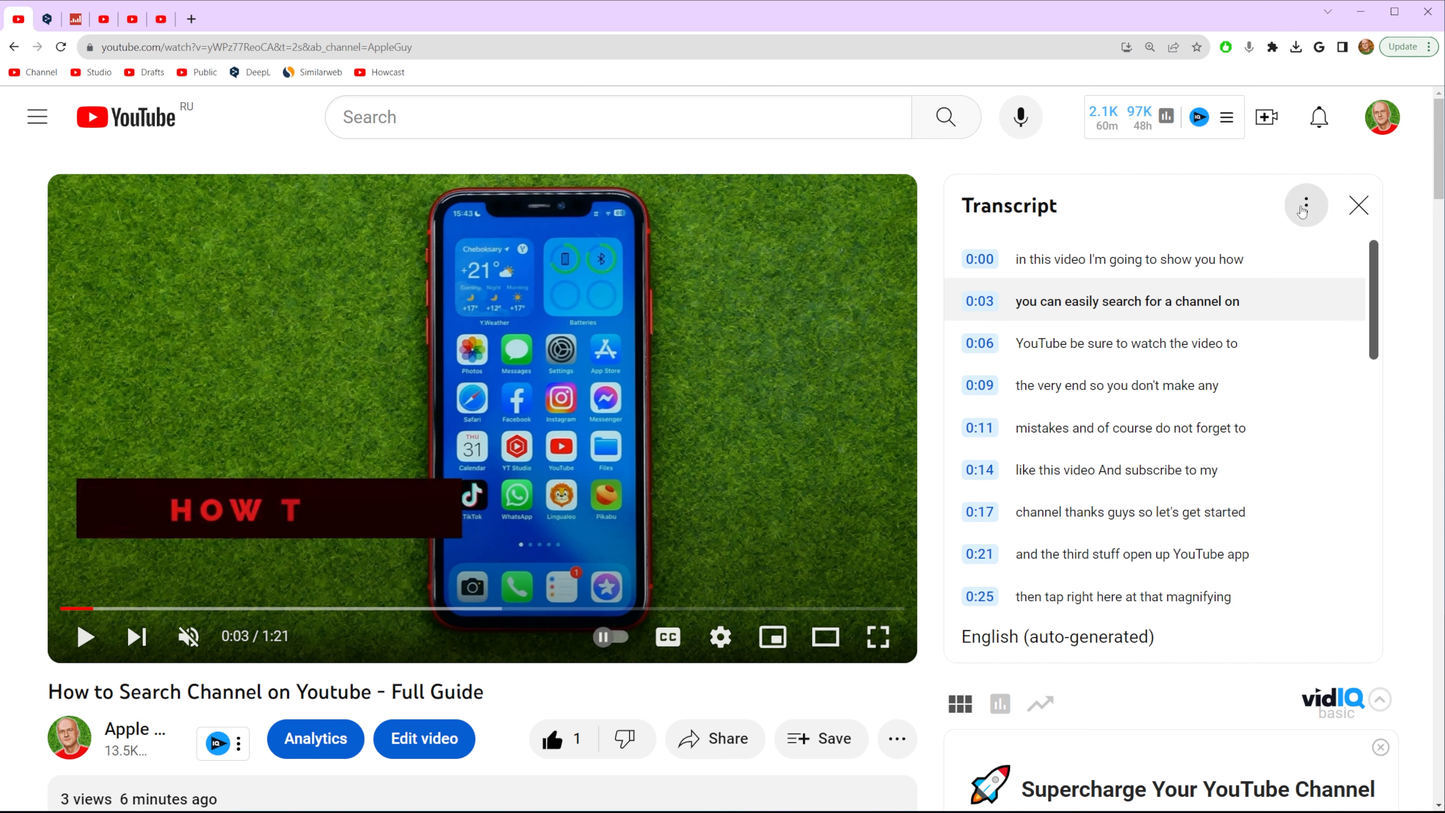
- Toggle timestamps off in the transcript panel so only spoken lines remain
click(1304, 205)
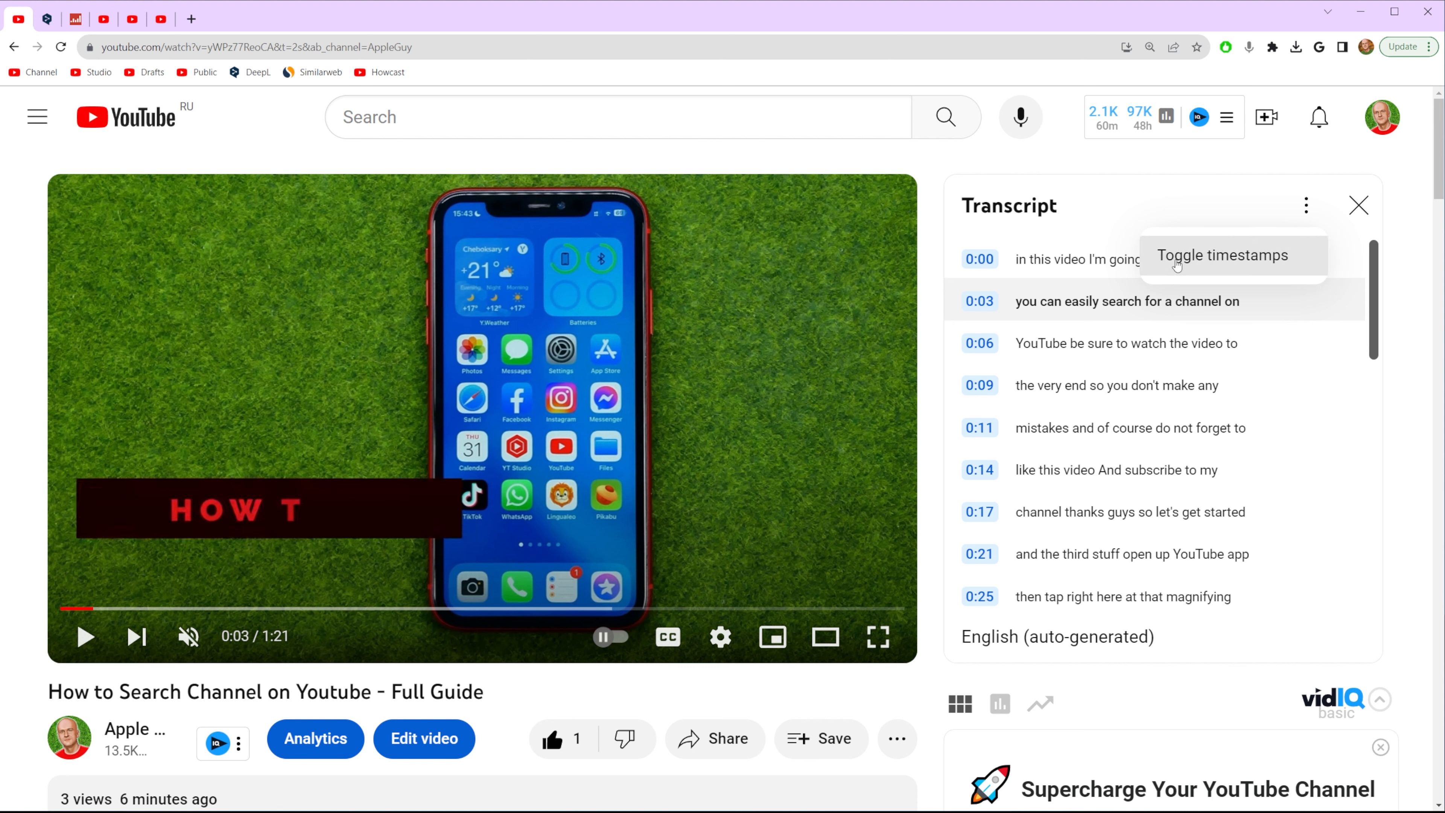
mouse_move(1202, 266)
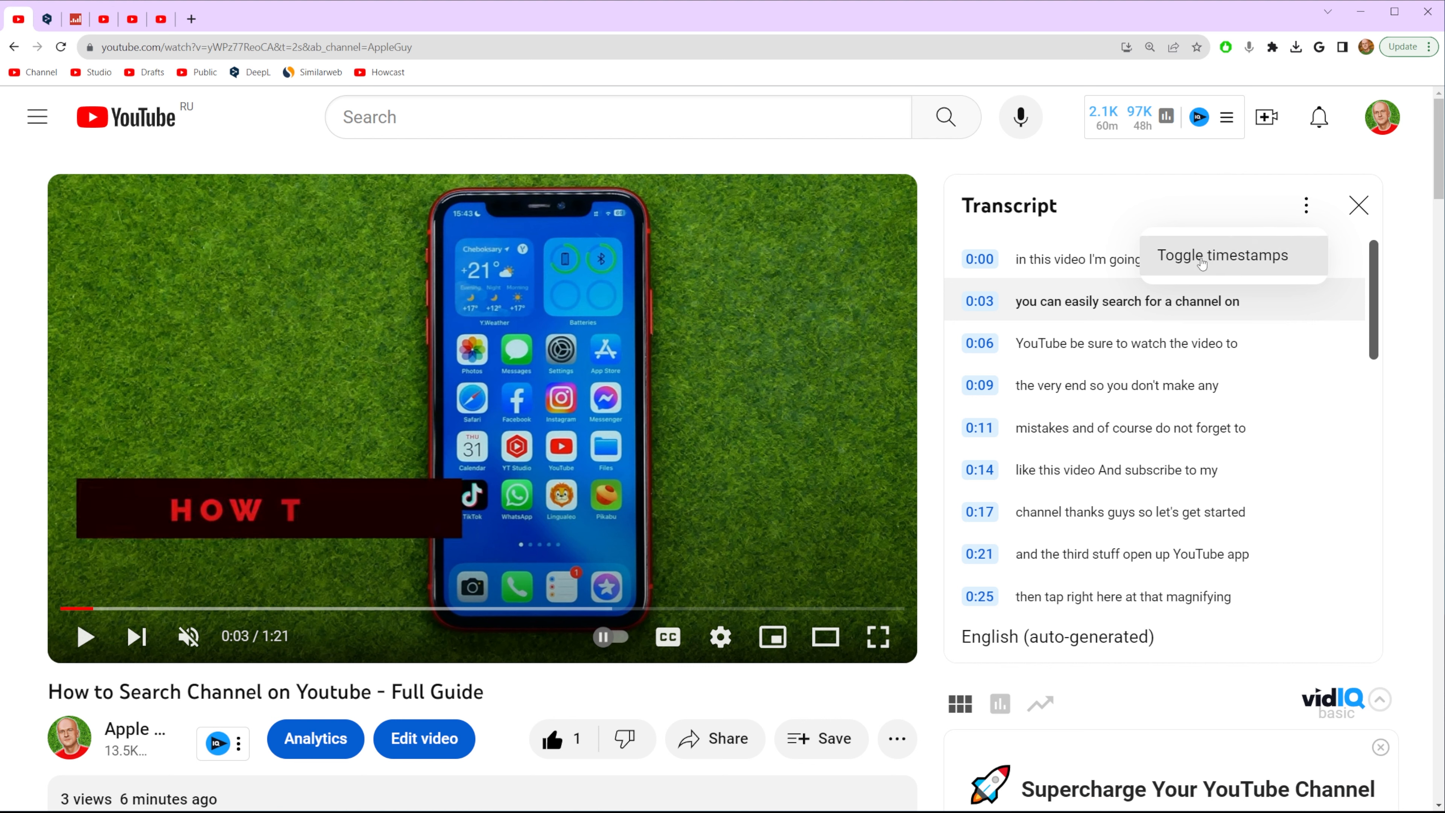
click(1222, 255)
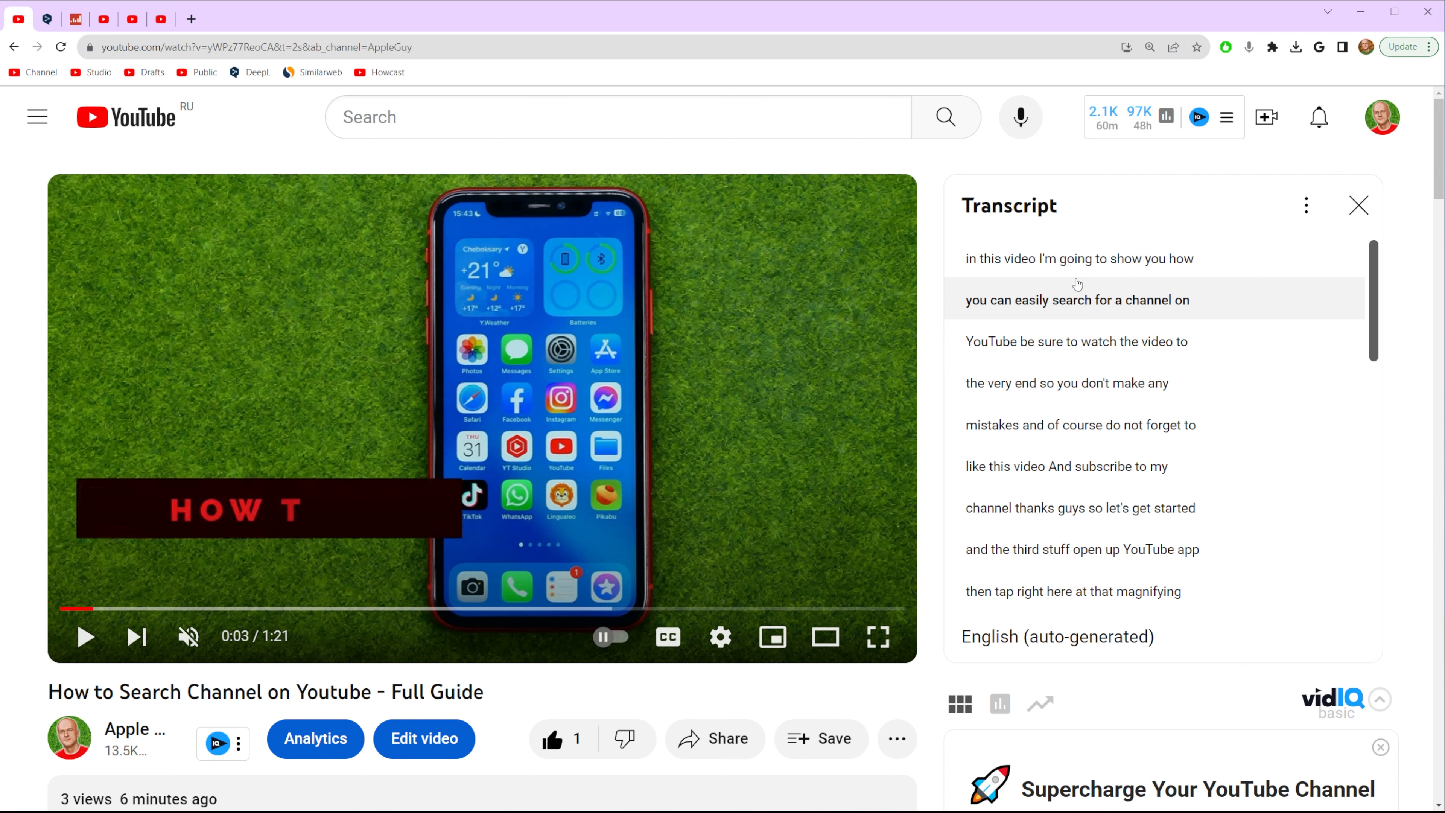
mouse_move(987, 286)
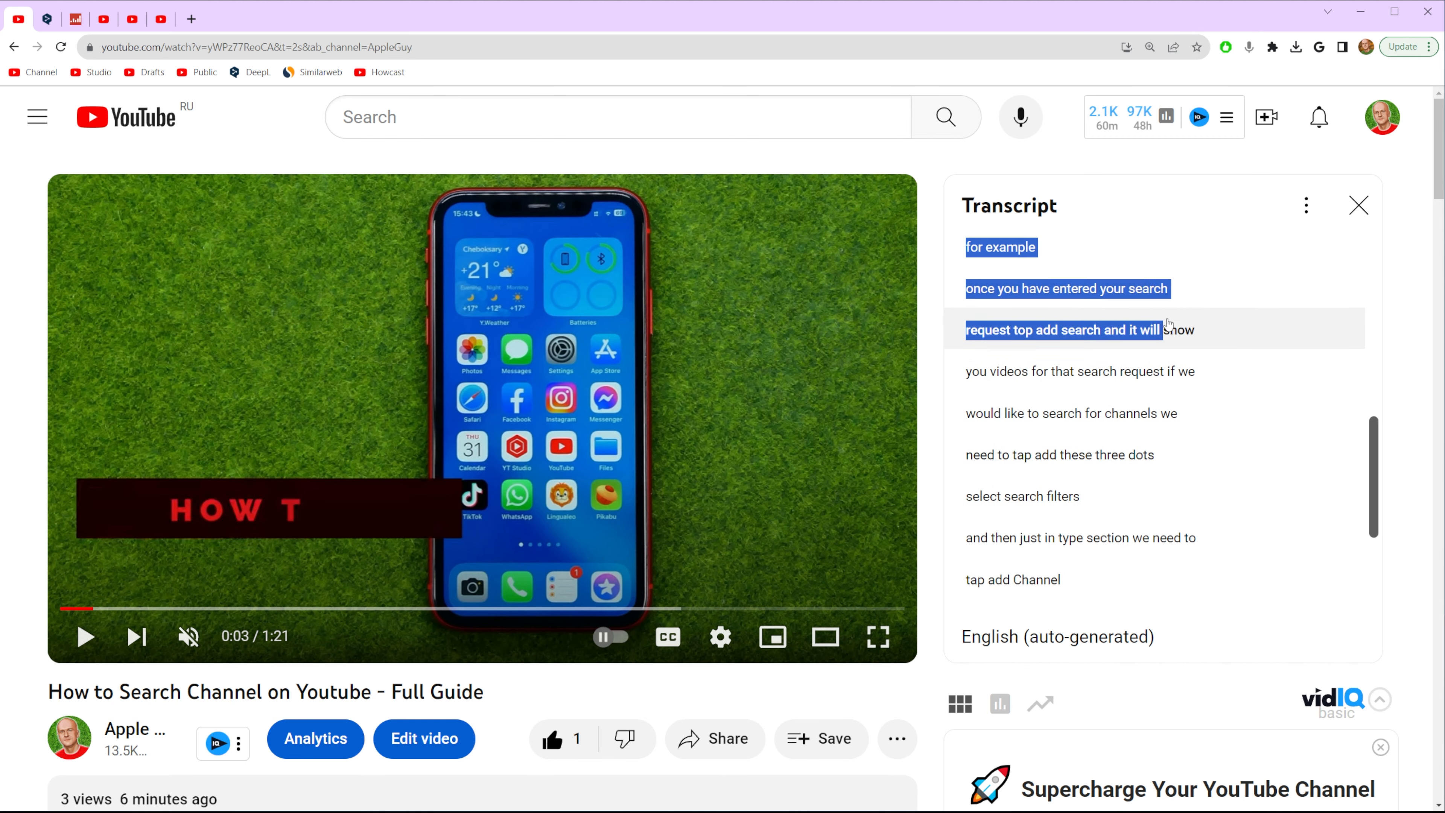
- Select all transcript lines to the end and copy them
scroll(down, 3)
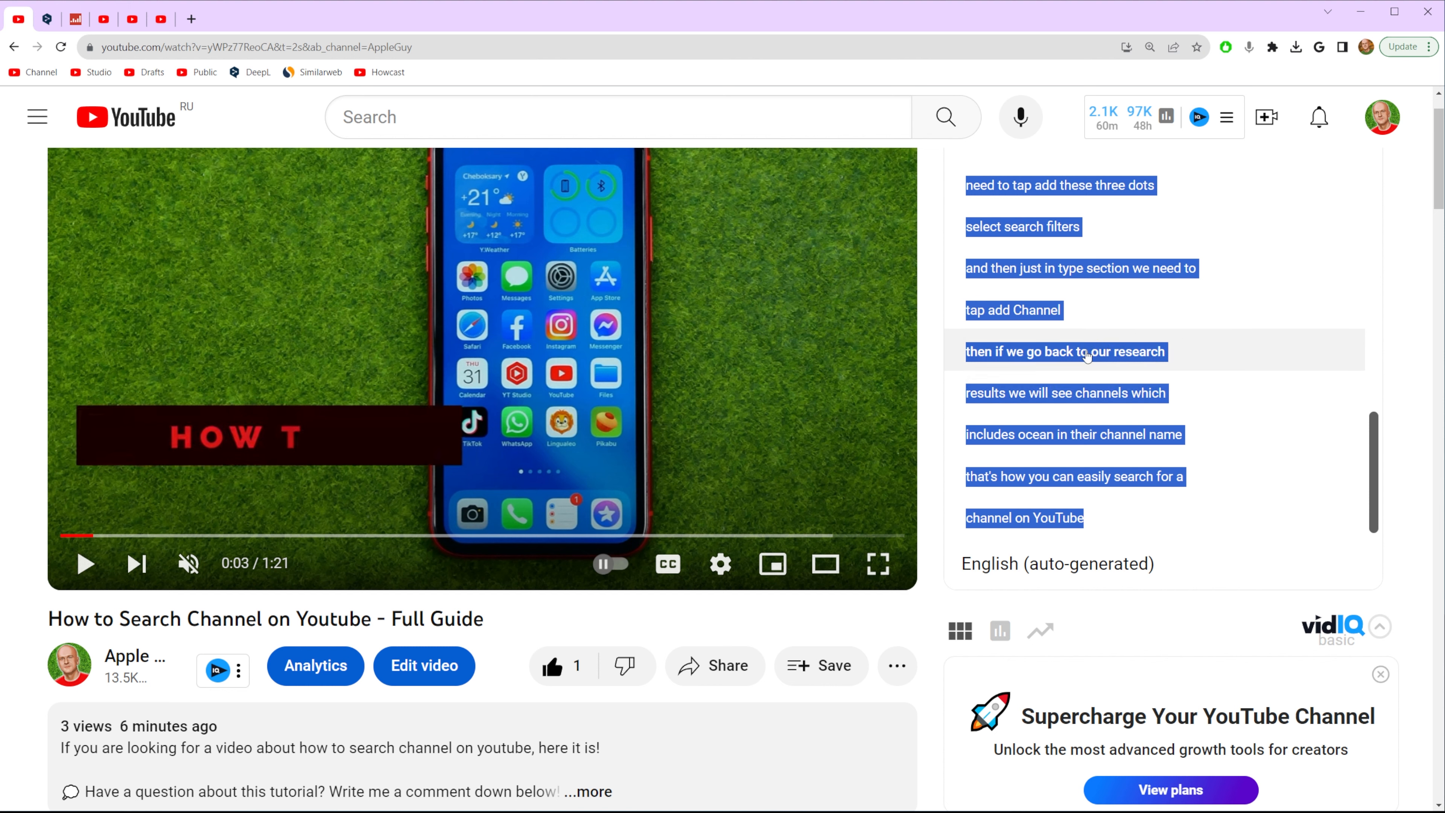
right_click(1086, 351)
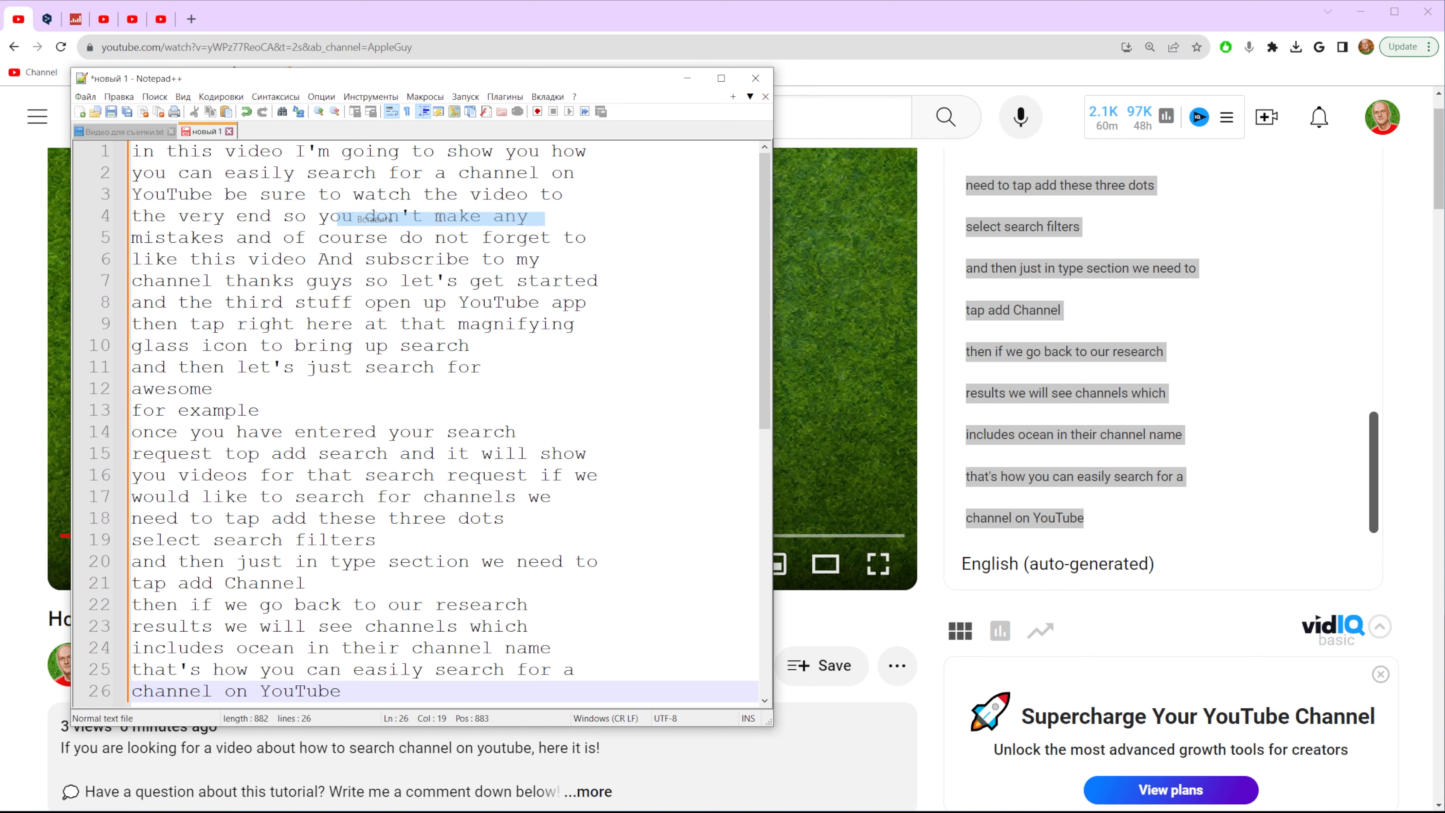
- Scroll through the pasted 26-line transcript in the new Notepad++ document
scroll(down, 3)
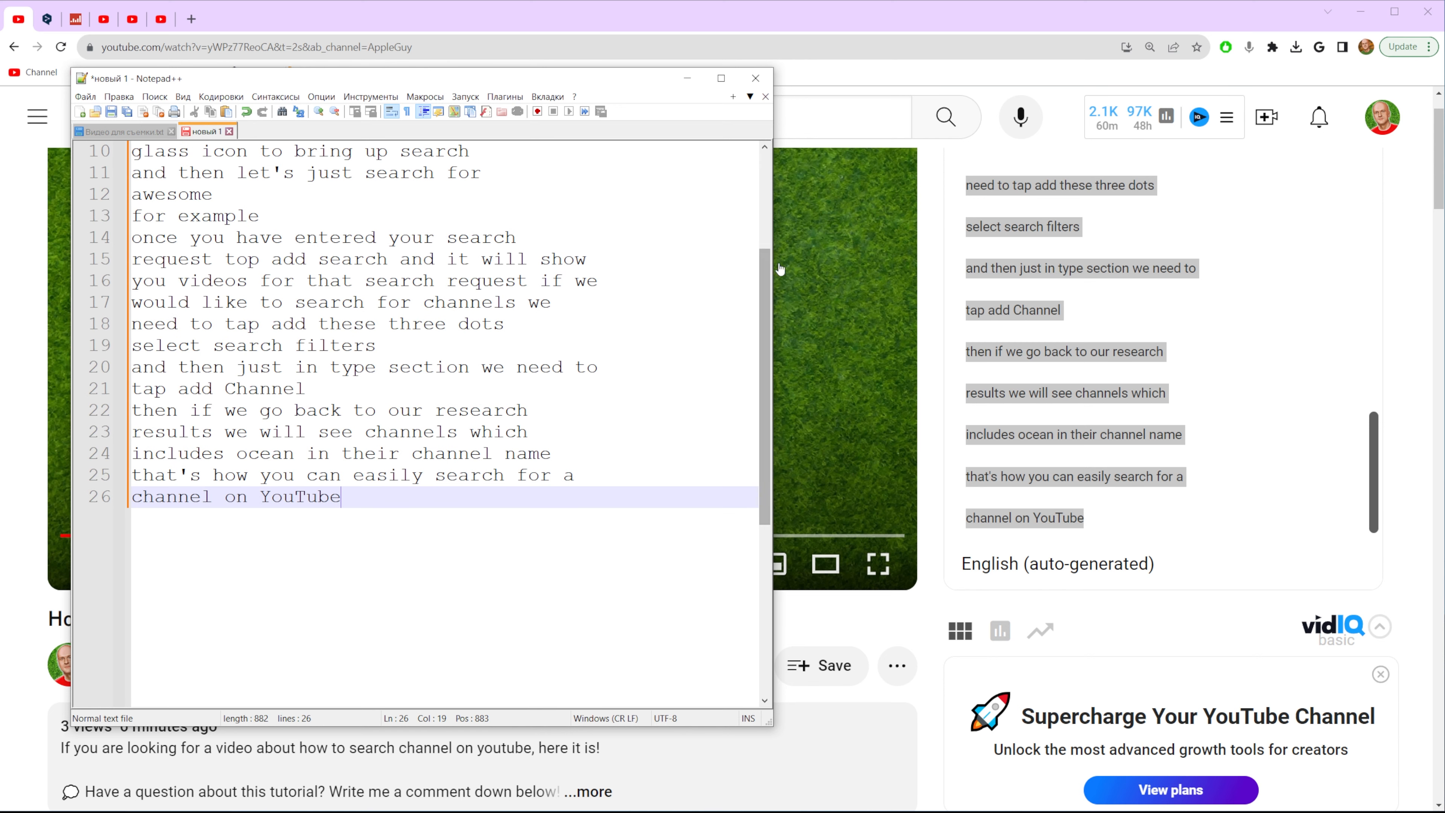